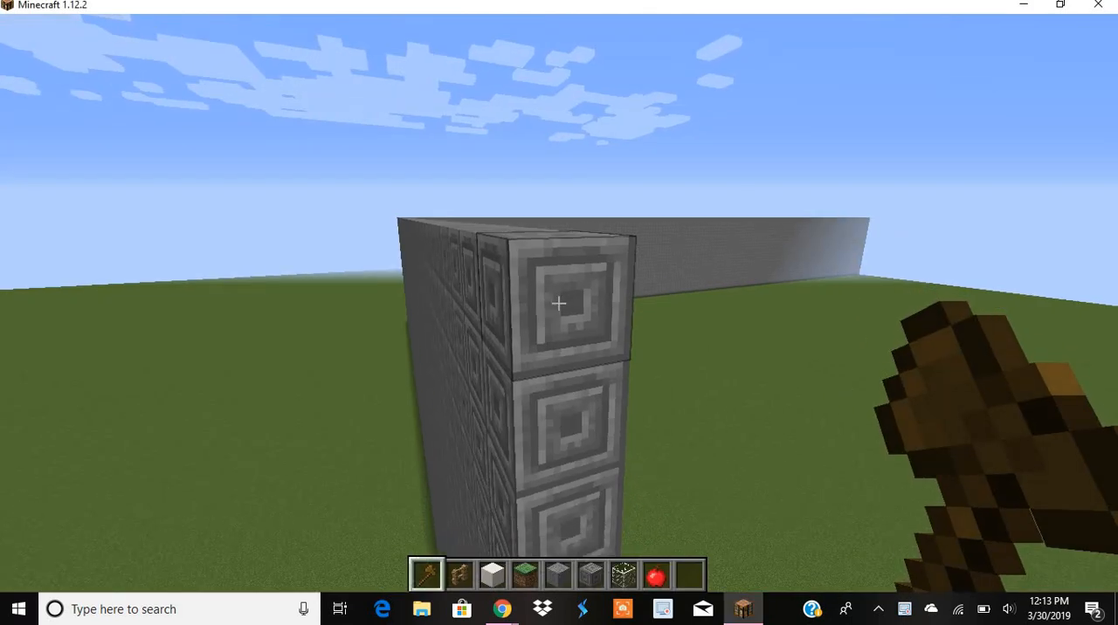
{"action": "mouse_move", "coordinate": [559, 304]}
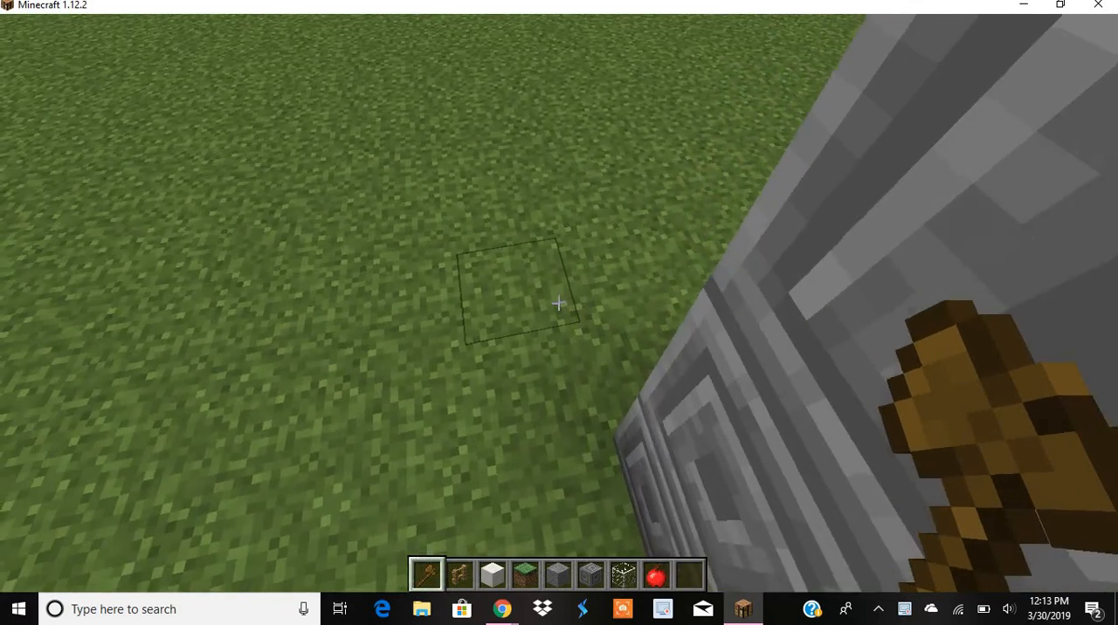
{"action": "mouse_move", "coordinate": [559, 306]}
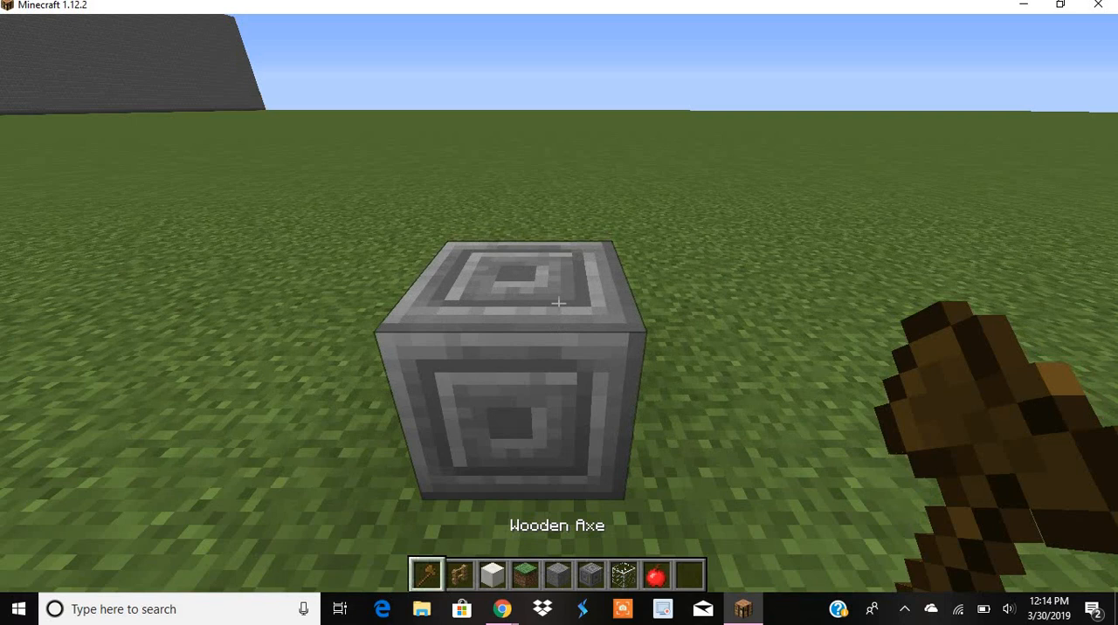
Step: Fill the marked region with chiseled stone via //set, raising a 3327-block wall section
{"action": "type", "text": "//se"}
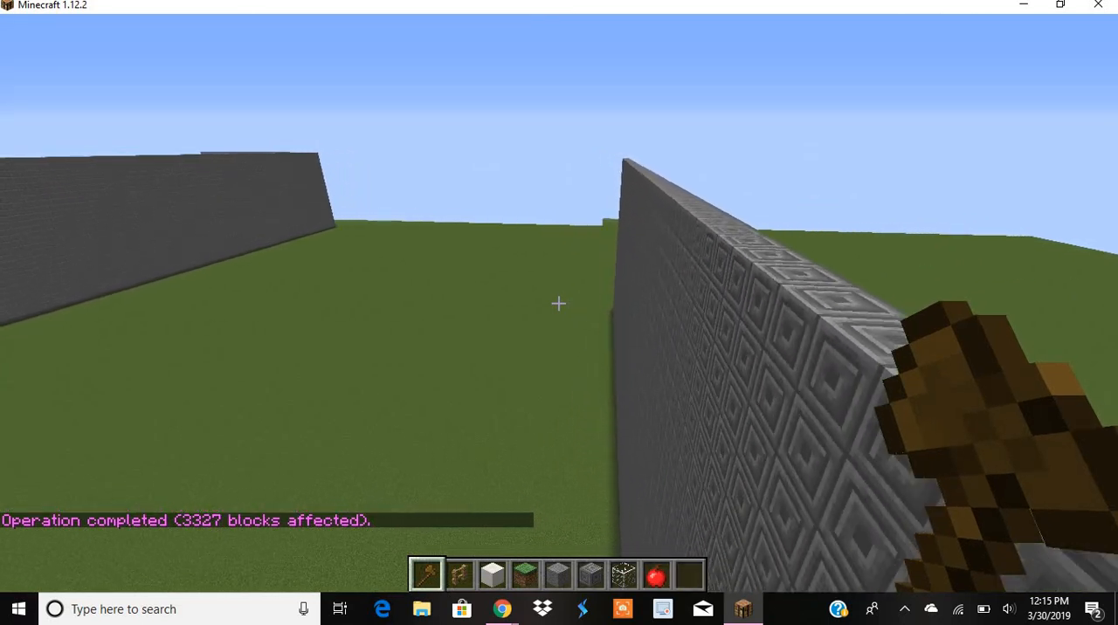
{"action": "mouse_move", "coordinate": [559, 304]}
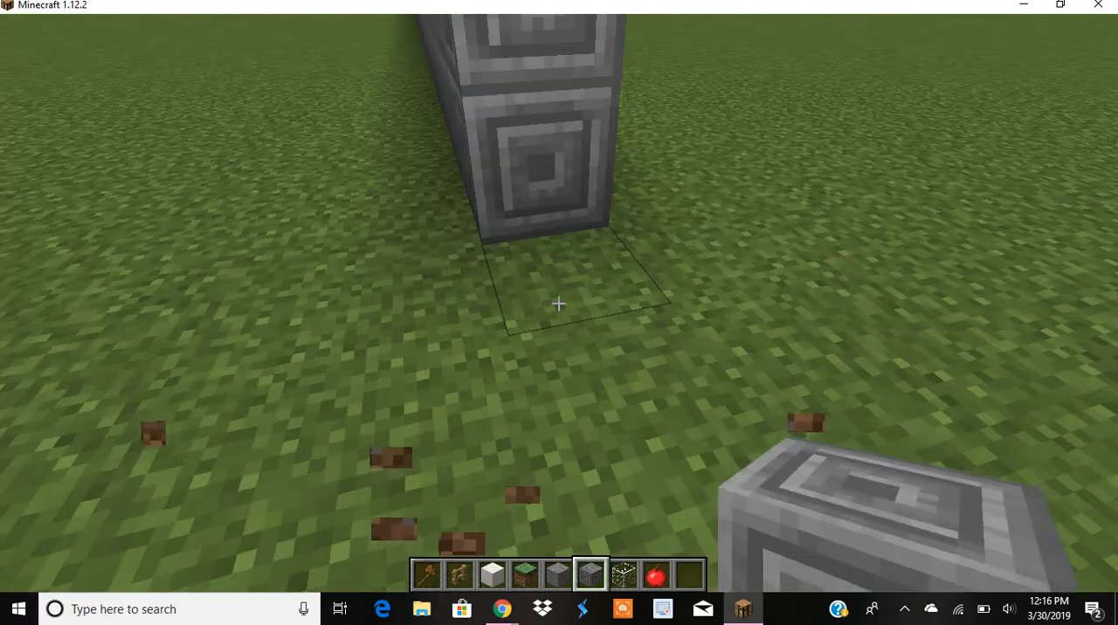
{"action": "mouse_move", "coordinate": [559, 304]}
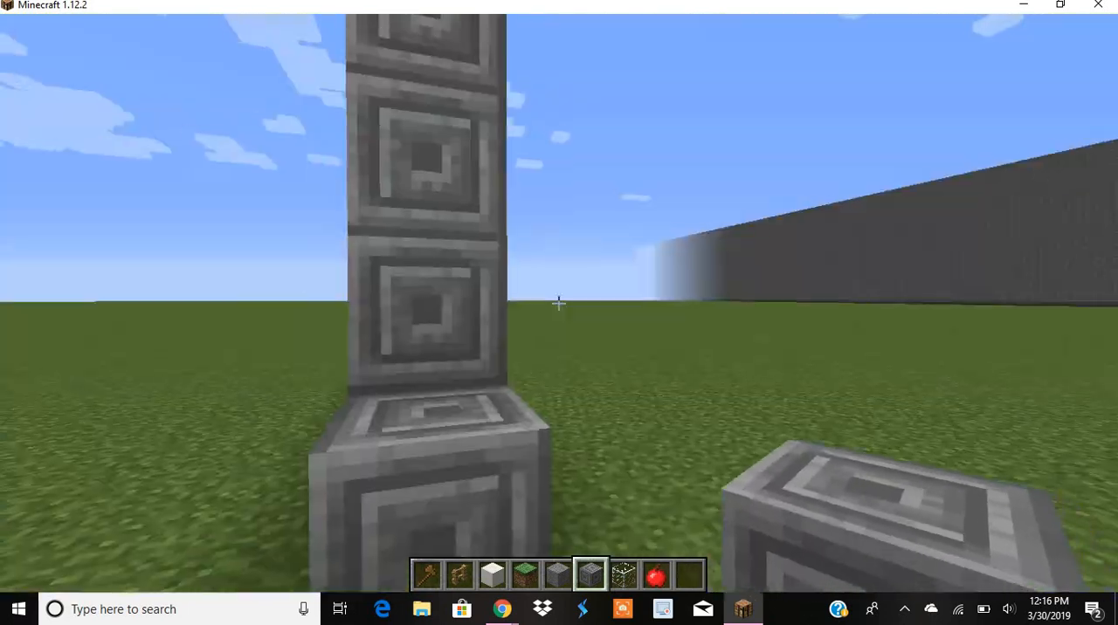
{"action": "mouse_move", "coordinate": [559, 304]}
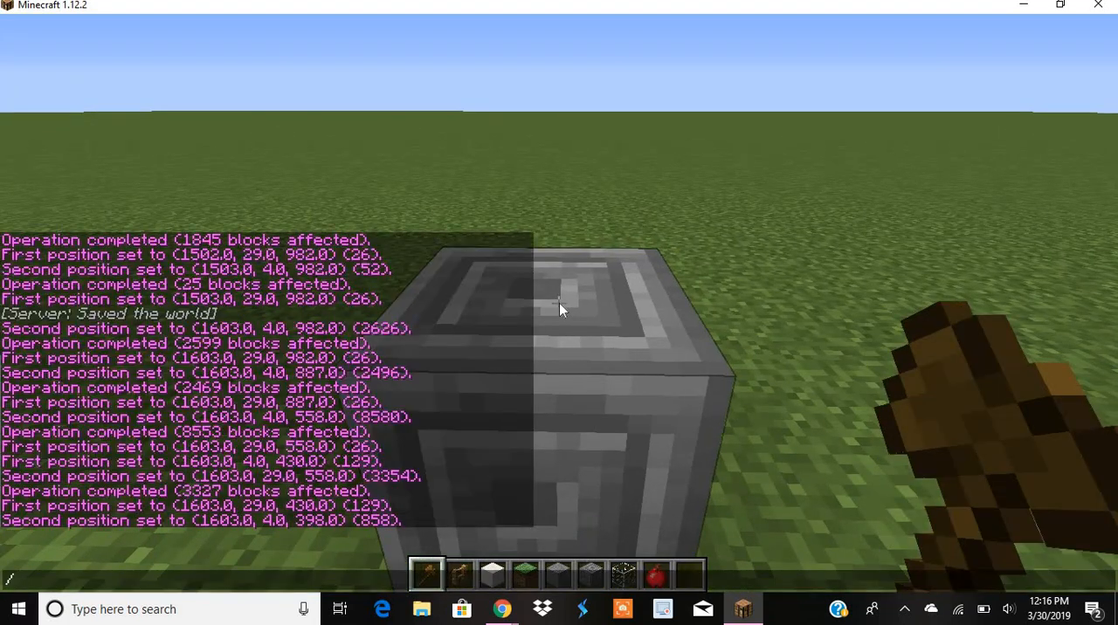
Step: Run //set 98 twice along x 1603, filling wall sections of 831 and 779 blocks
{"action": "type", "text": "//set 98"}
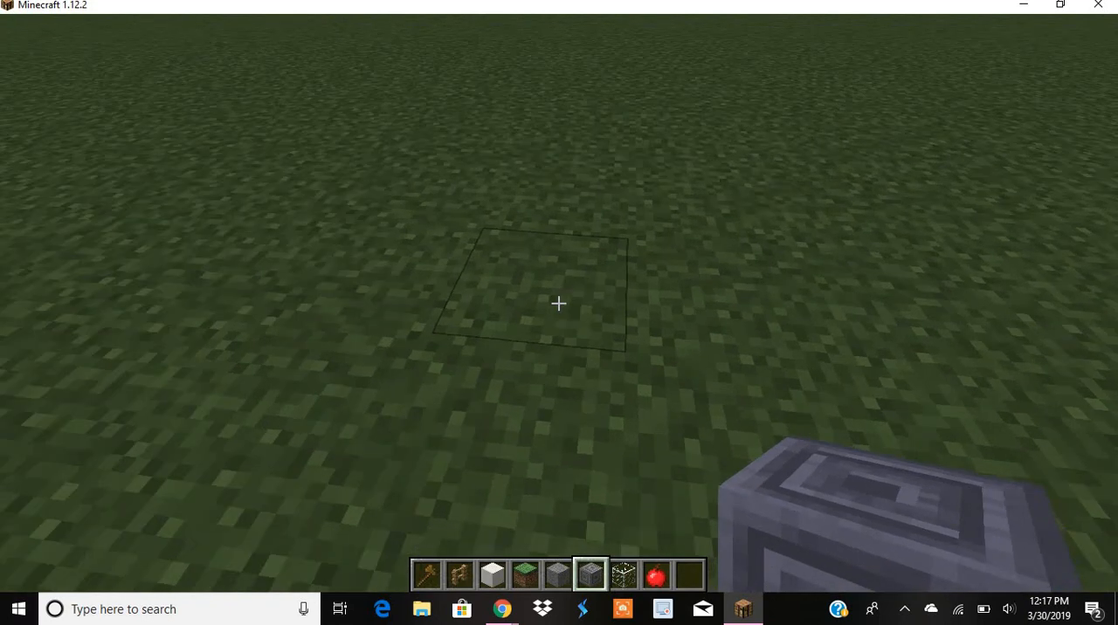
{"action": "mouse_move", "coordinate": [559, 304]}
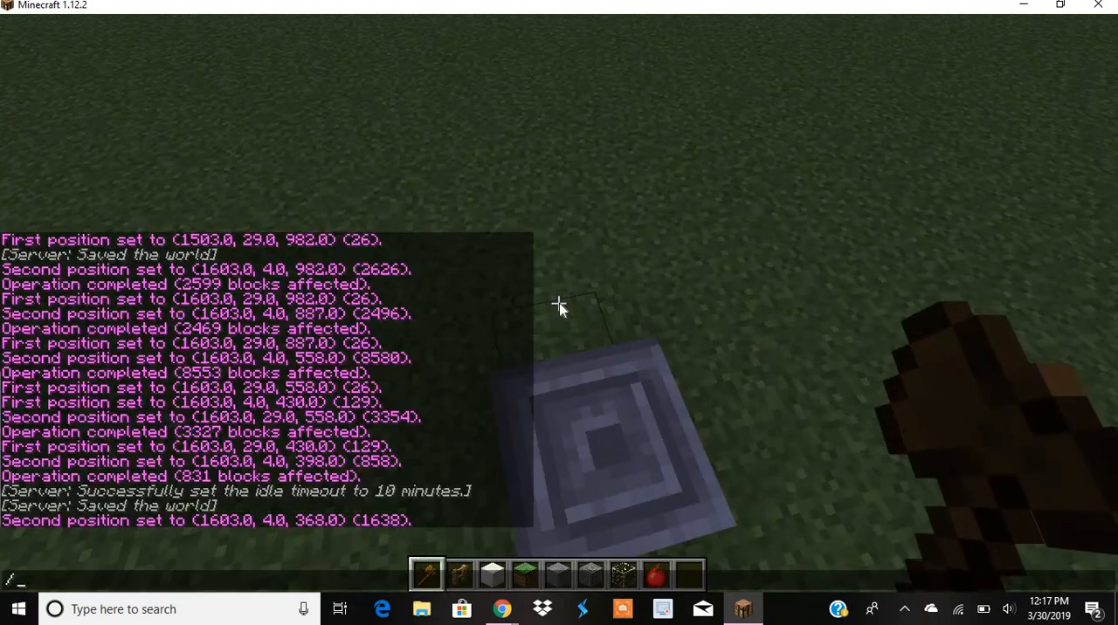
{"action": "type", "text": "//set 9"}
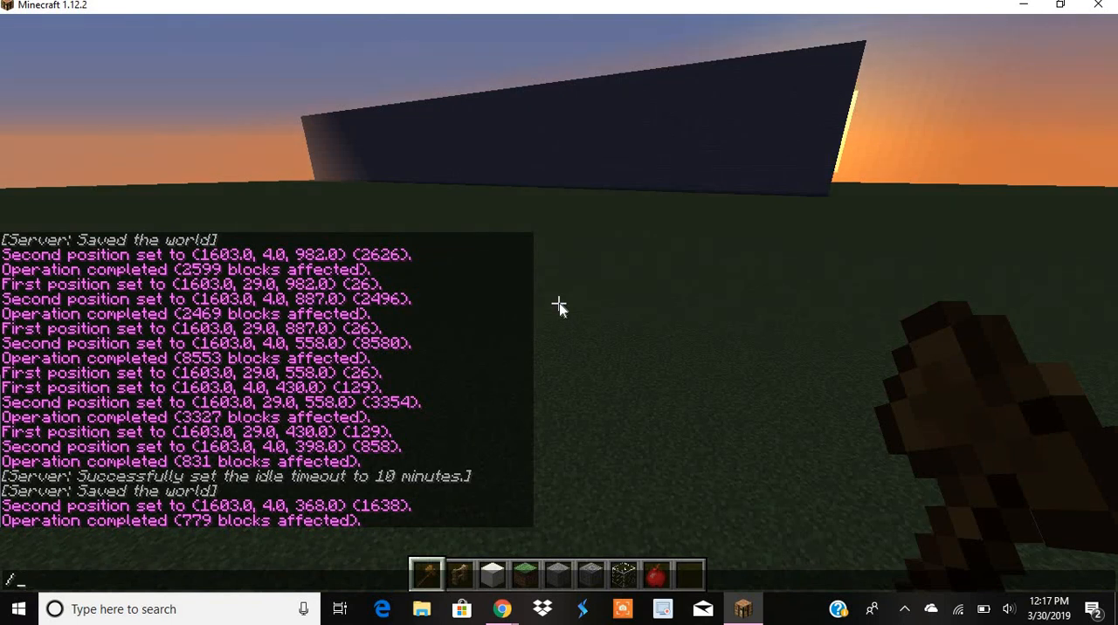
Step: Return the world to daylight with a time set command to view the joined walls
{"action": "type", "text": "time set"}
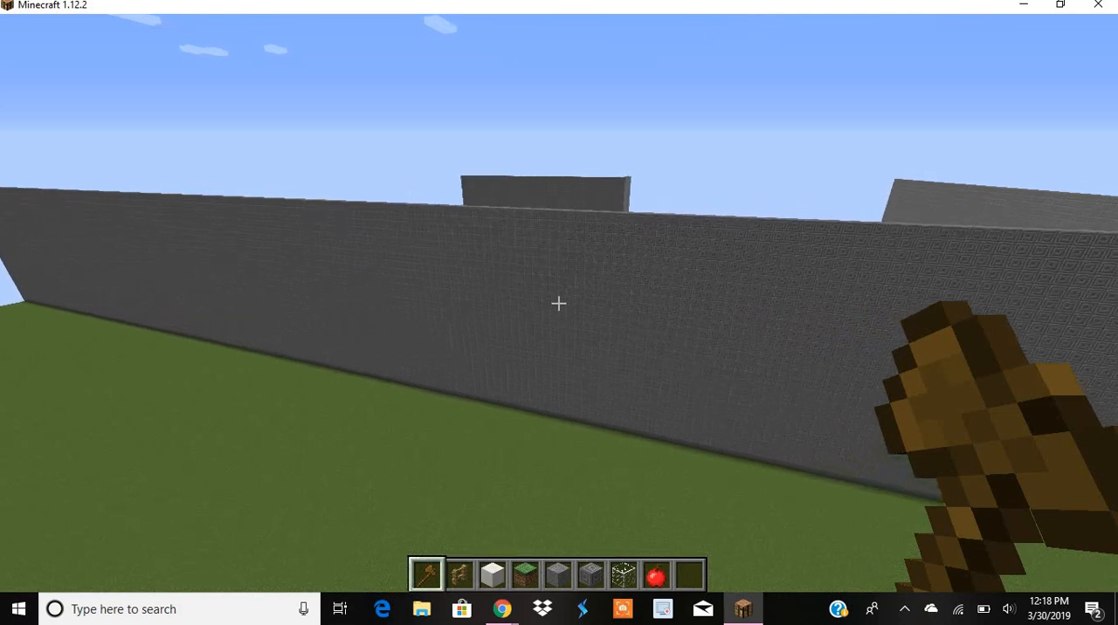
{"action": "mouse_move", "coordinate": [559, 304]}
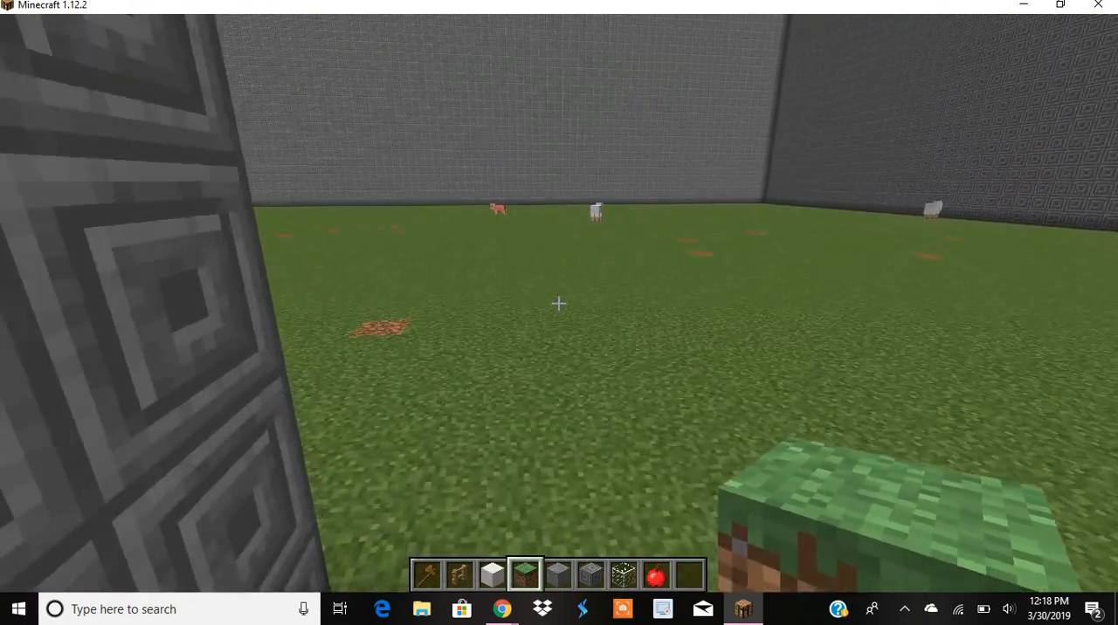
{"action": "mouse_move", "coordinate": [559, 304]}
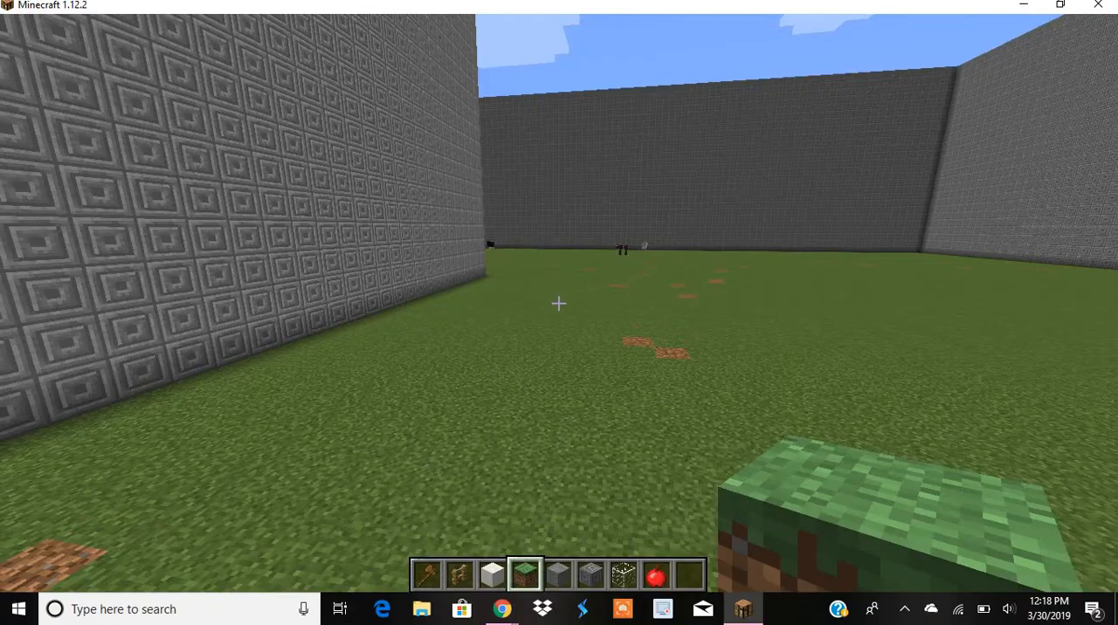
{"action": "mouse_move", "coordinate": [559, 304]}
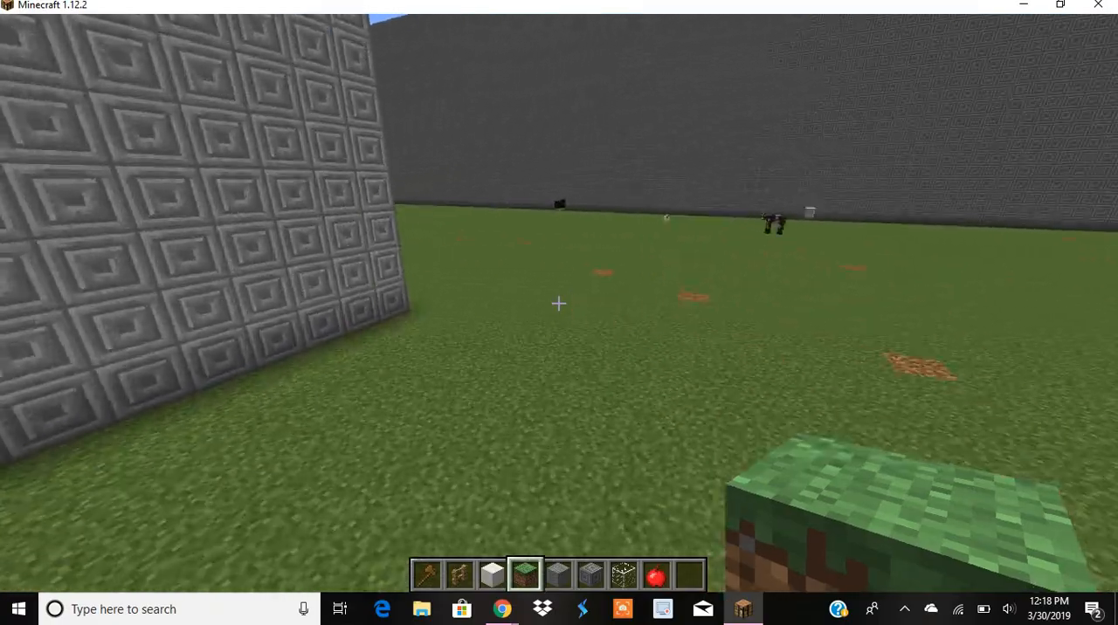
{"action": "mouse_move", "coordinate": [559, 304]}
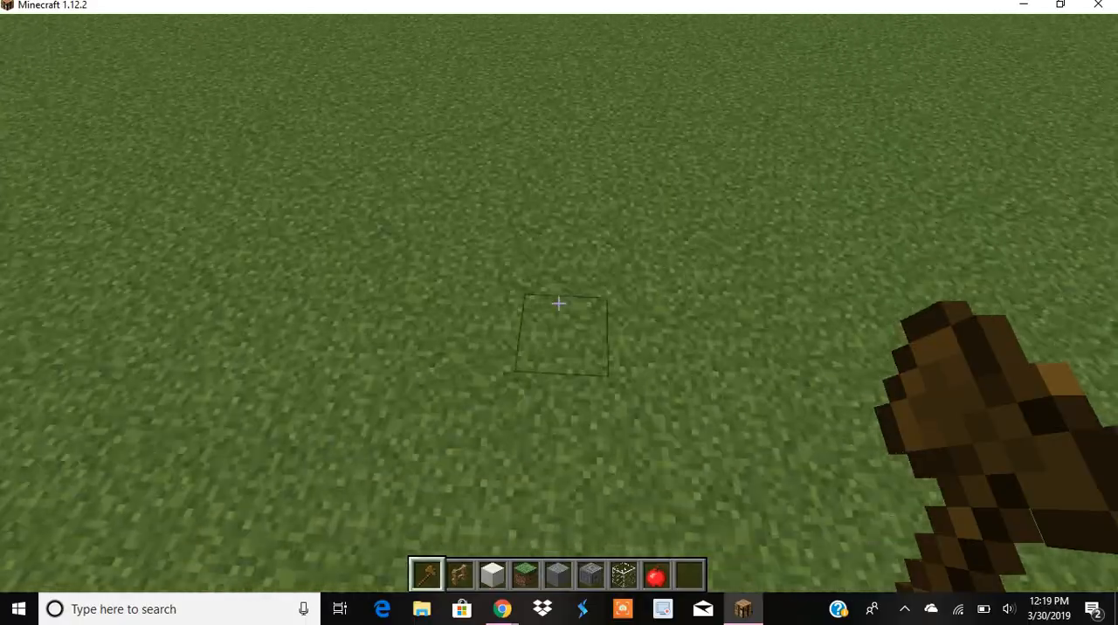
{"action": "mouse_move", "coordinate": [559, 304]}
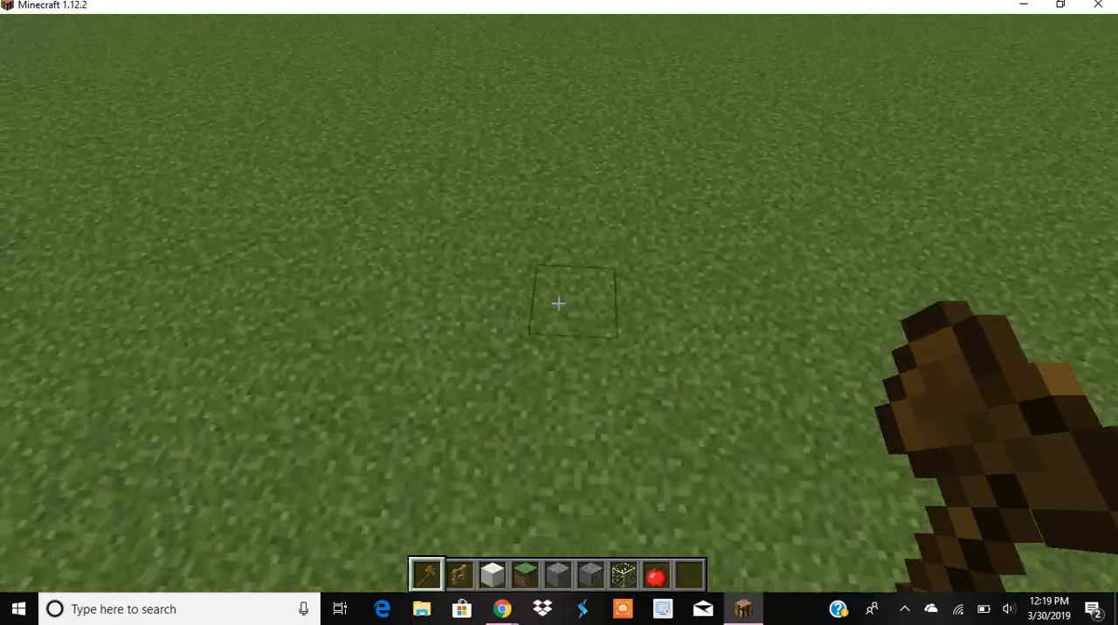
{"action": "mouse_move", "coordinate": [559, 303]}
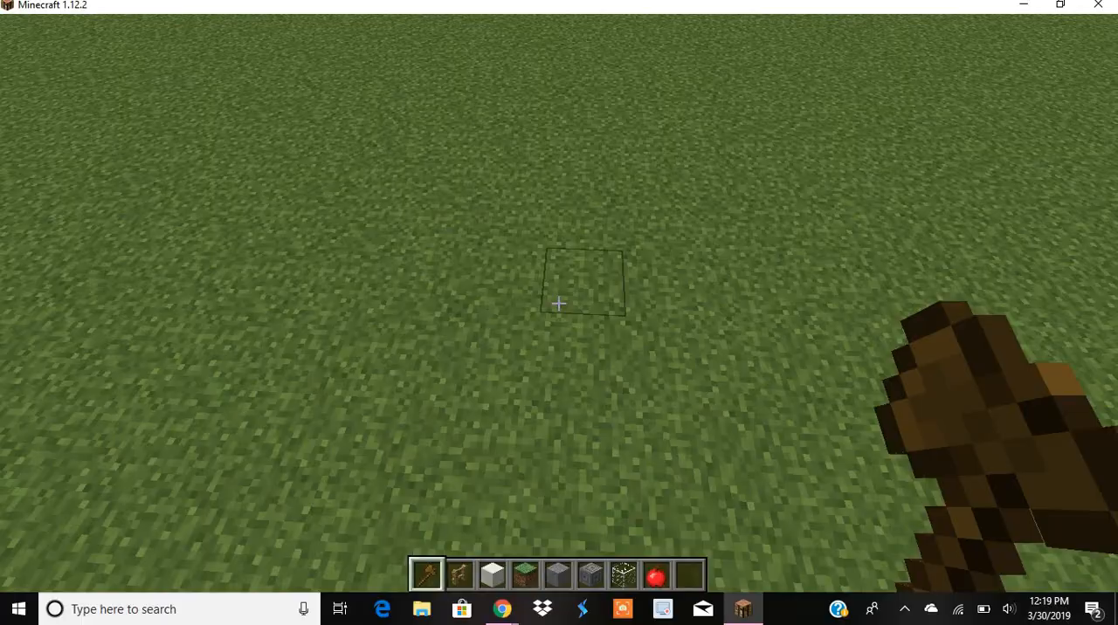
{"action": "mouse_move", "coordinate": [559, 304]}
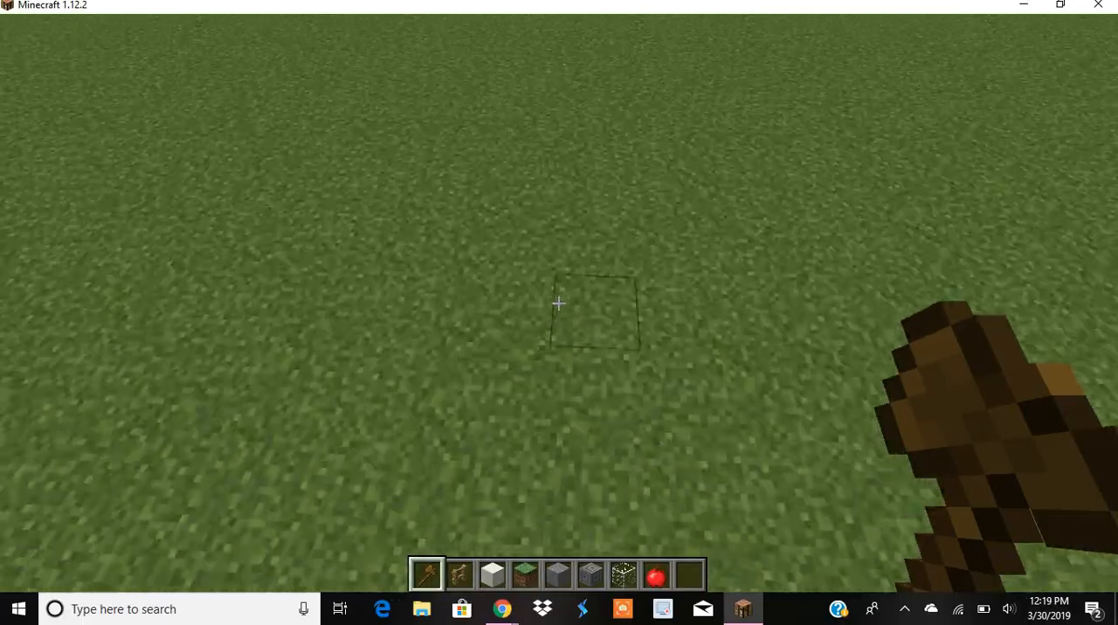
{"action": "mouse_move", "coordinate": [559, 304]}
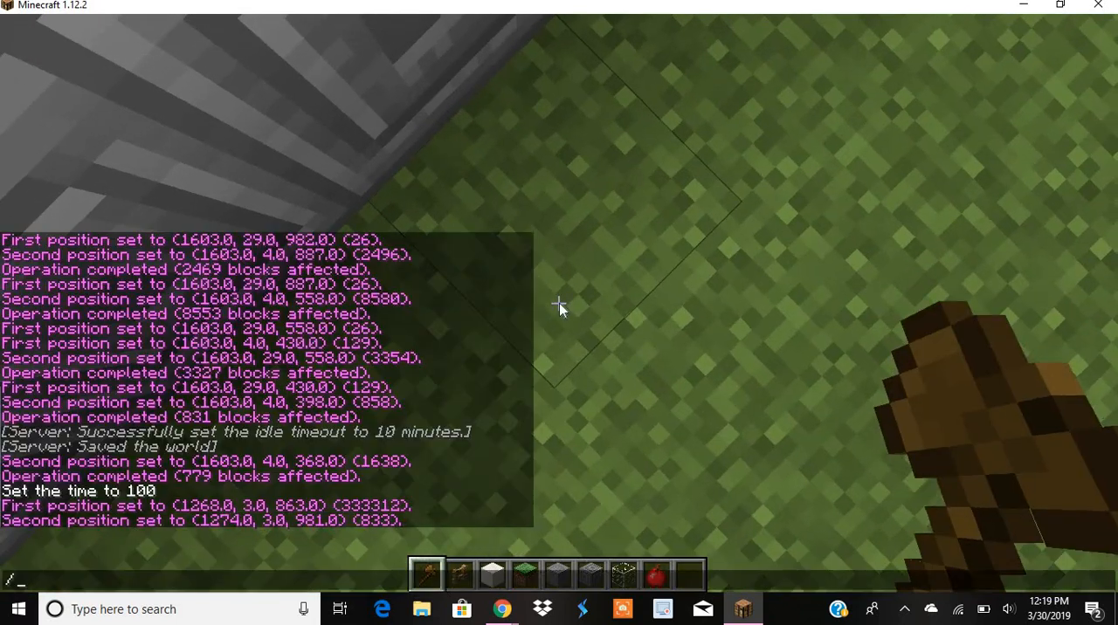
Step: Fill the selection with stone via //set, raising a broad wall with a wider upper band
{"action": "type", "text": "/set"}
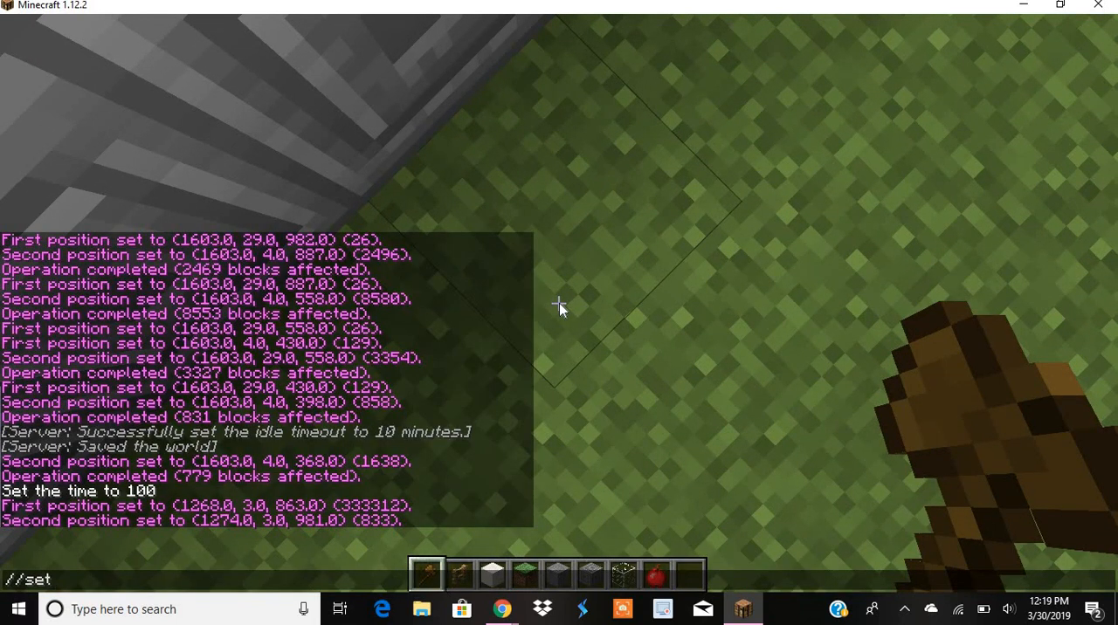
{"action": "key", "text": "Return"}
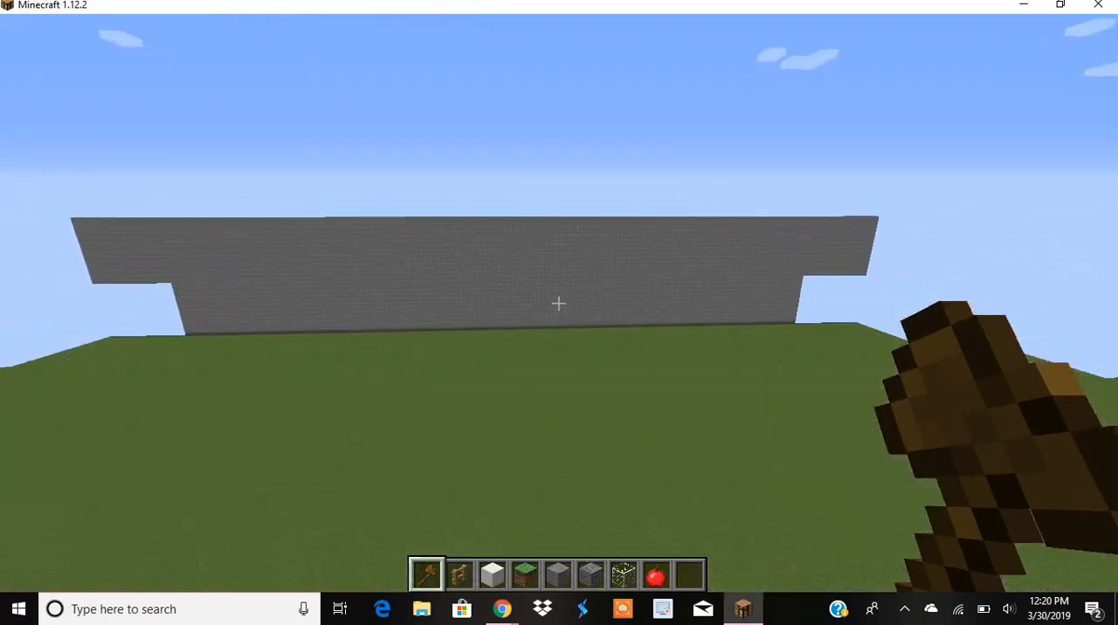
{"action": "mouse_move", "coordinate": [559, 304]}
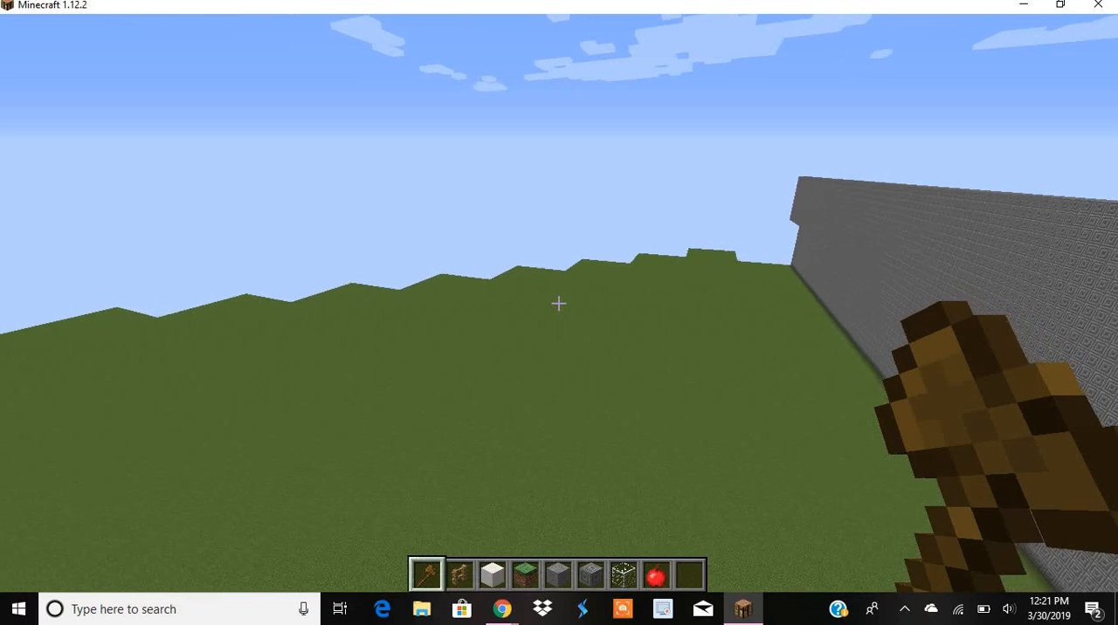
{"action": "mouse_move", "coordinate": [559, 304]}
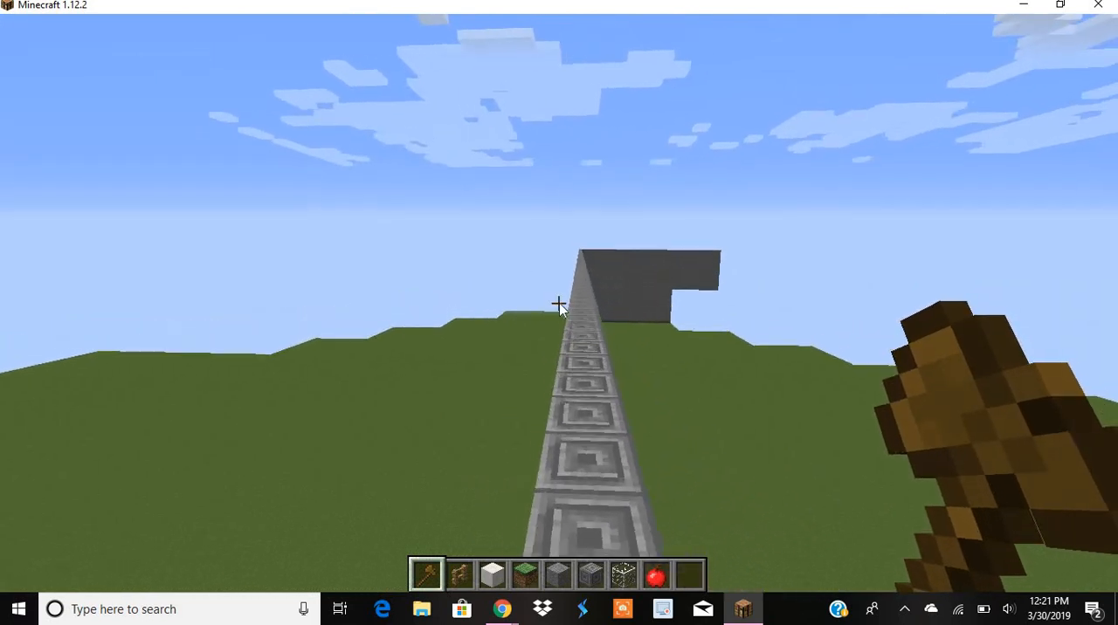
{"action": "key", "text": "e"}
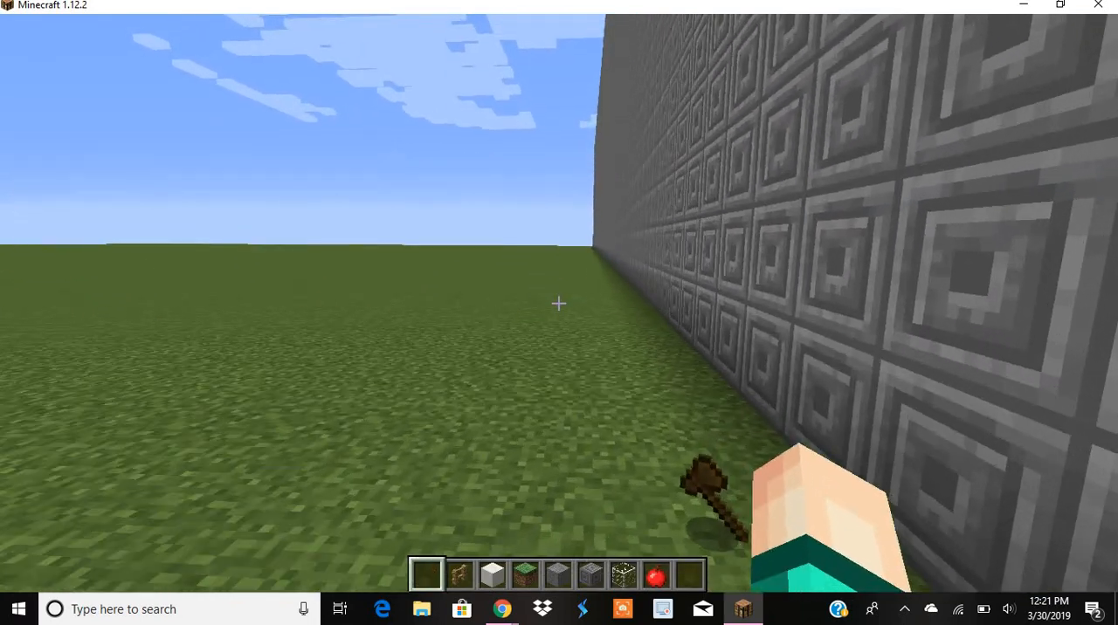
{"action": "key", "text": "1"}
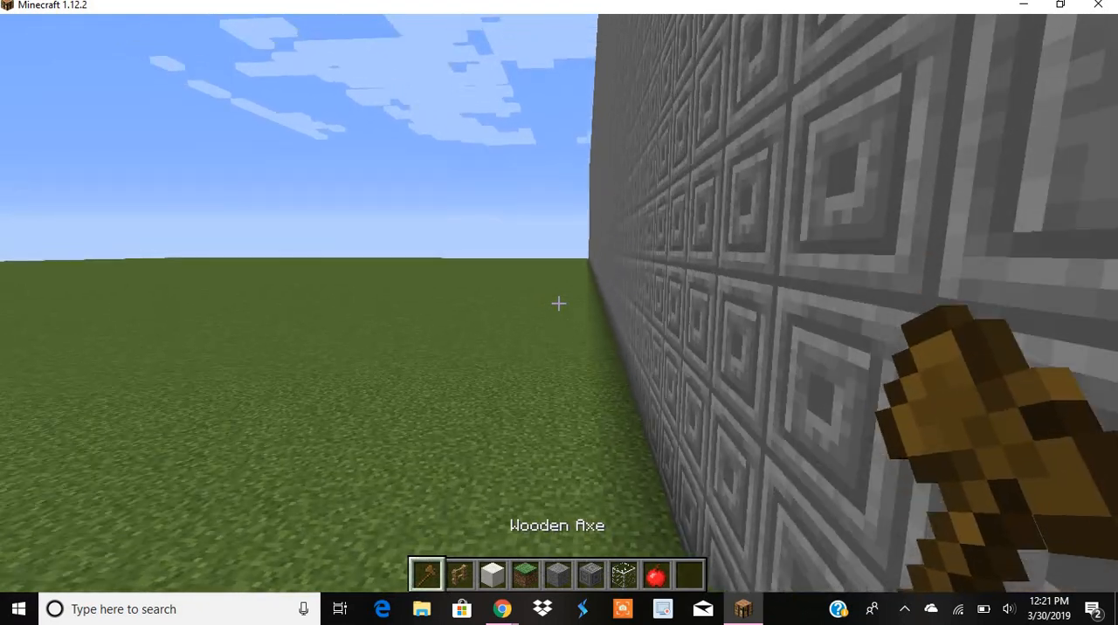
{"action": "mouse_move", "coordinate": [559, 304]}
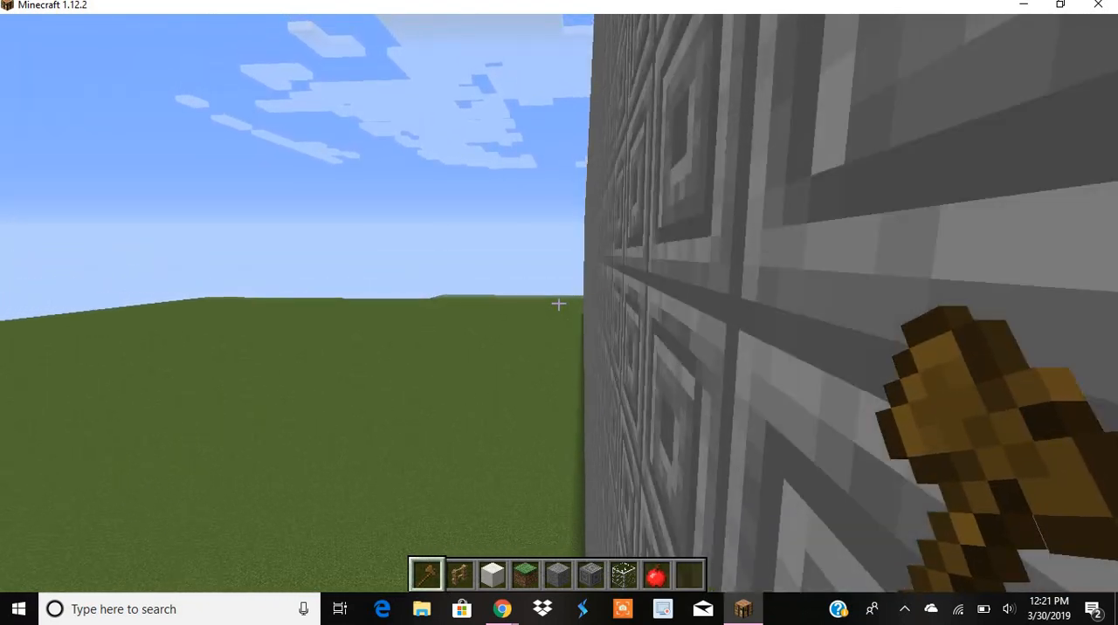